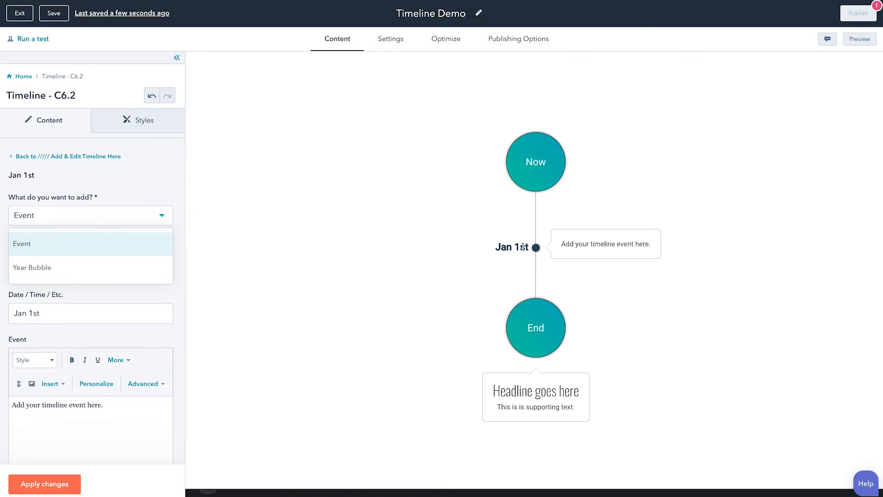
pyautogui.moveTo(543, 254)
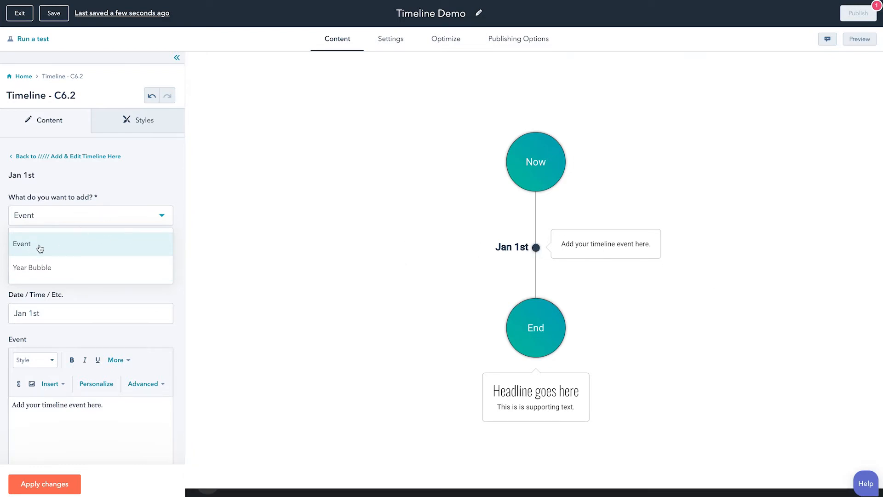
# - Make the timeline entry an Event and set its date to Jan 15th
pyautogui.click(22, 243)
pyautogui.write('5')
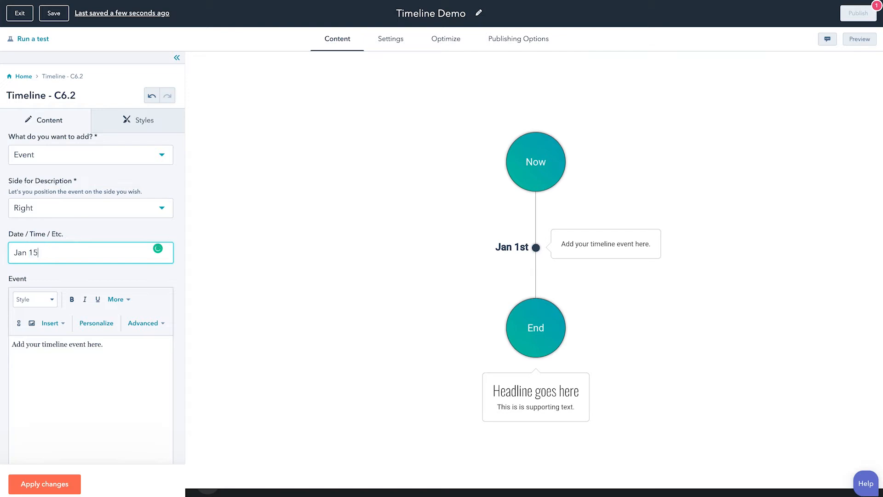
pyautogui.write('th')
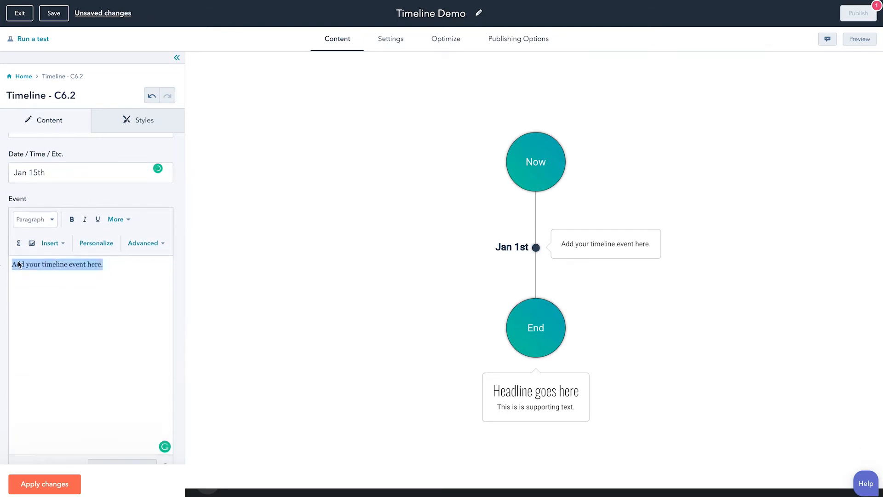
# - Replace the event's placeholder description with the text 'Content'
pyautogui.write('C')
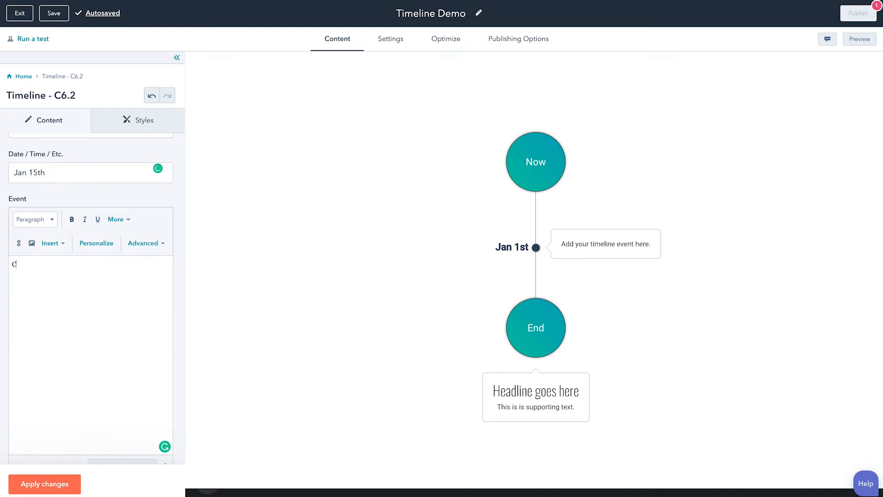
pyautogui.write('ontent')
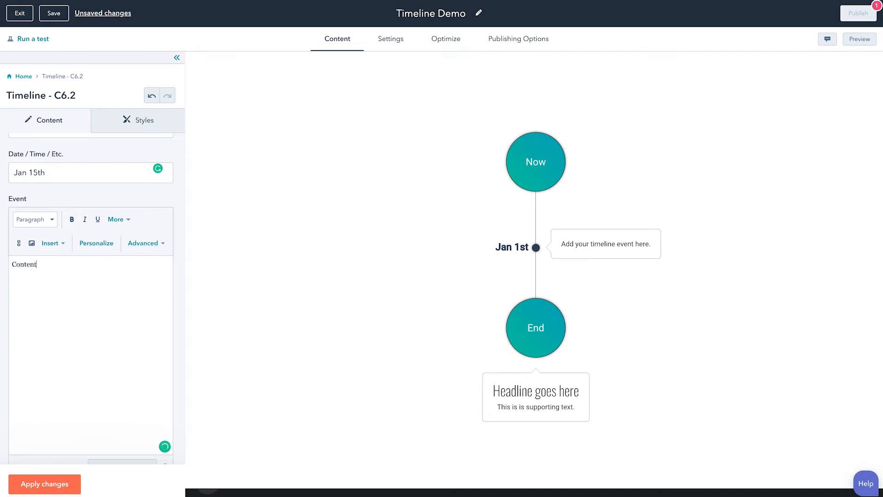